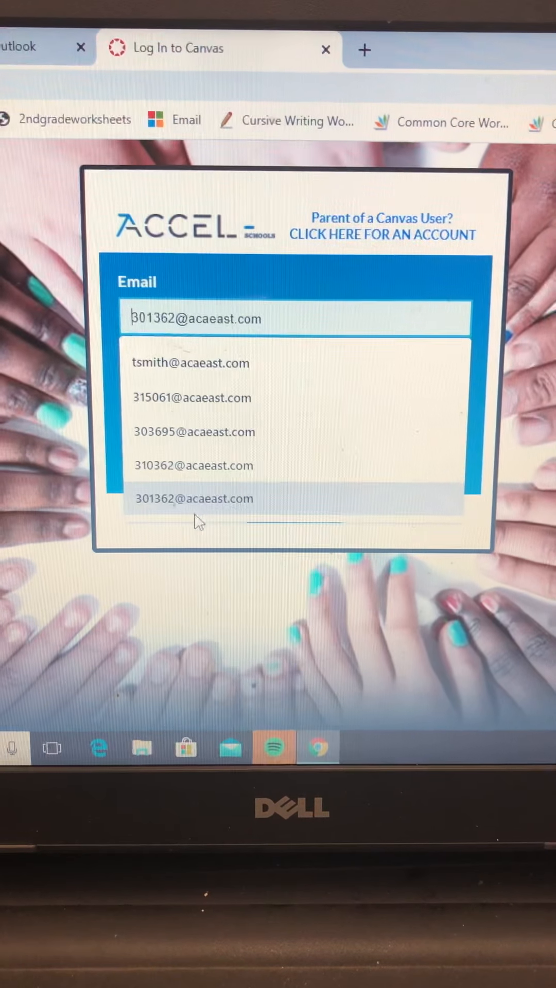
Step: Choose the saved school email from the autocomplete list and enter the account password
left_click(194, 498)
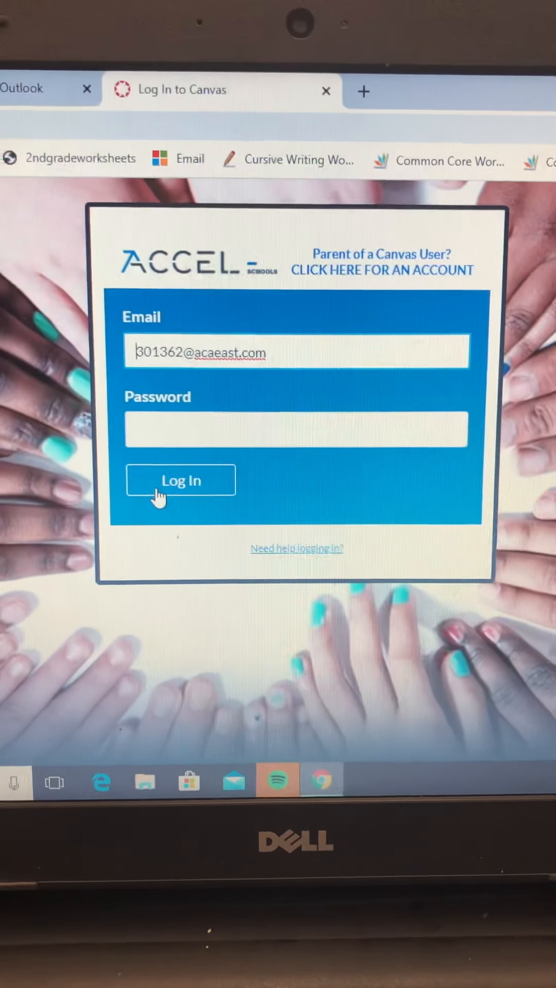
left_click(181, 480)
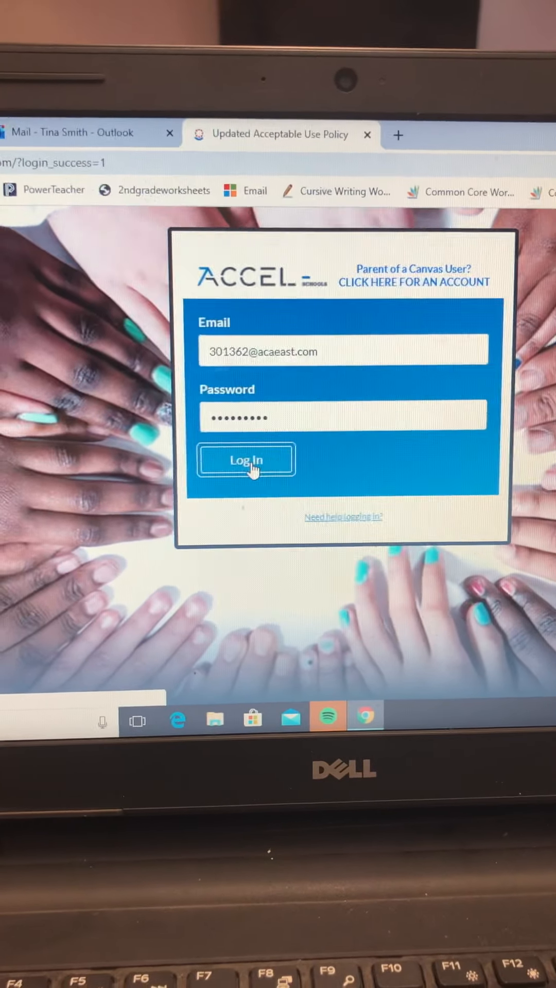
Step: Submit the login and continue past the acceptable use policy to the Dashboard
left_click(245, 460)
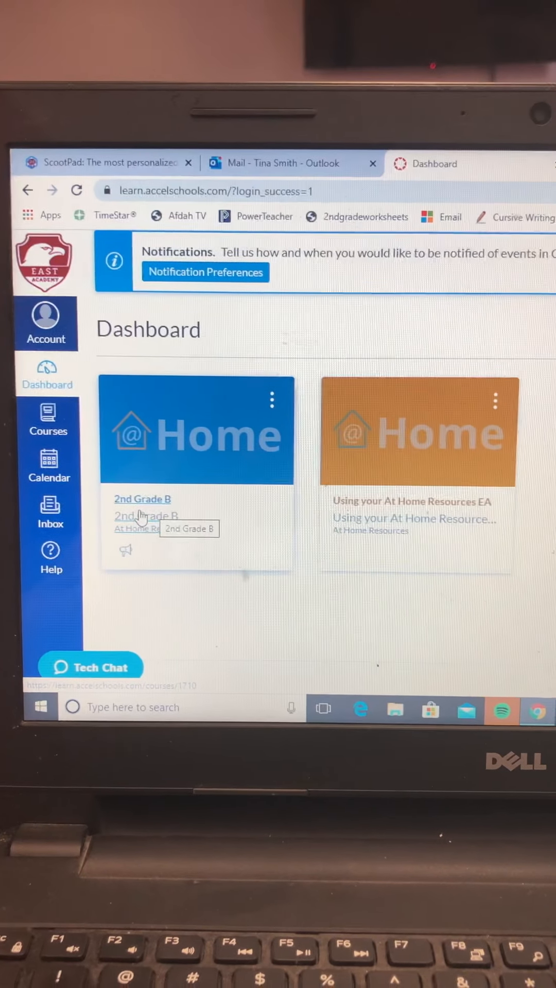
Step: Open 2nd Grade B, read the Welcome!! announcement, then browse the home page resource list
left_click(141, 498)
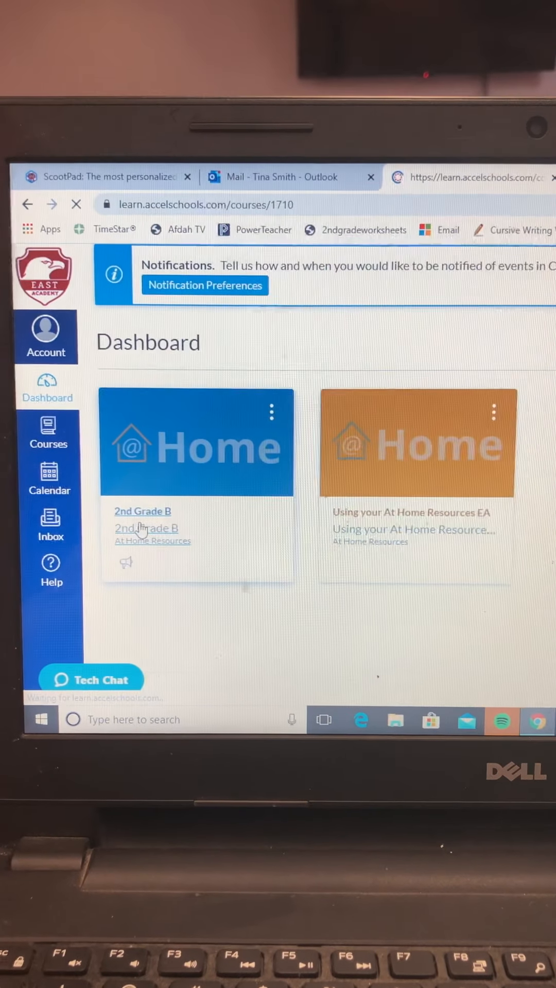
left_click(142, 511)
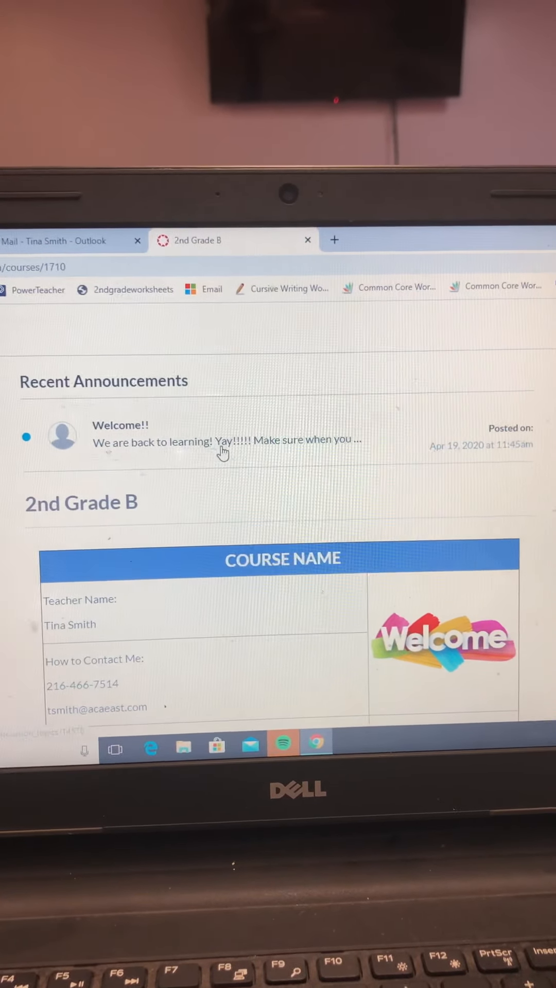
left_click(225, 443)
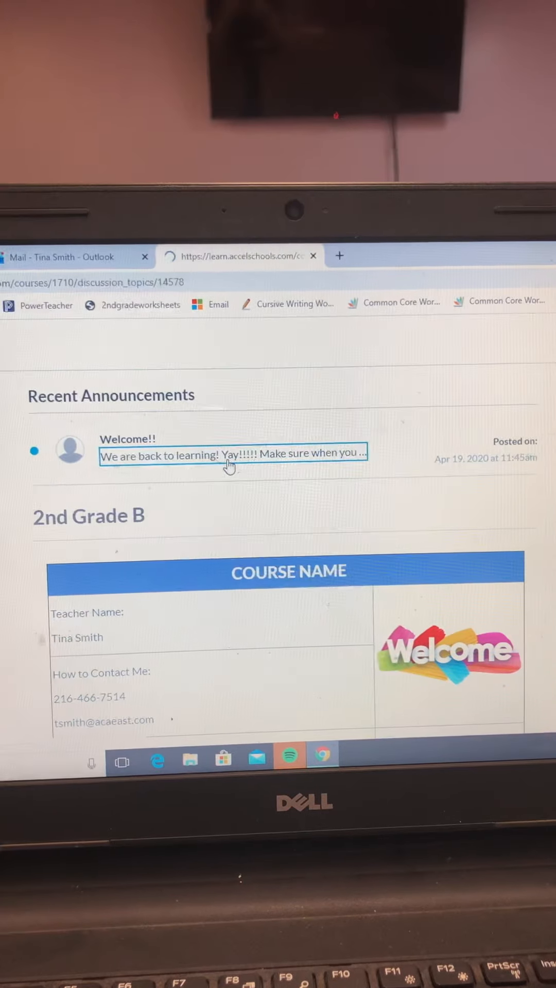
left_click(231, 455)
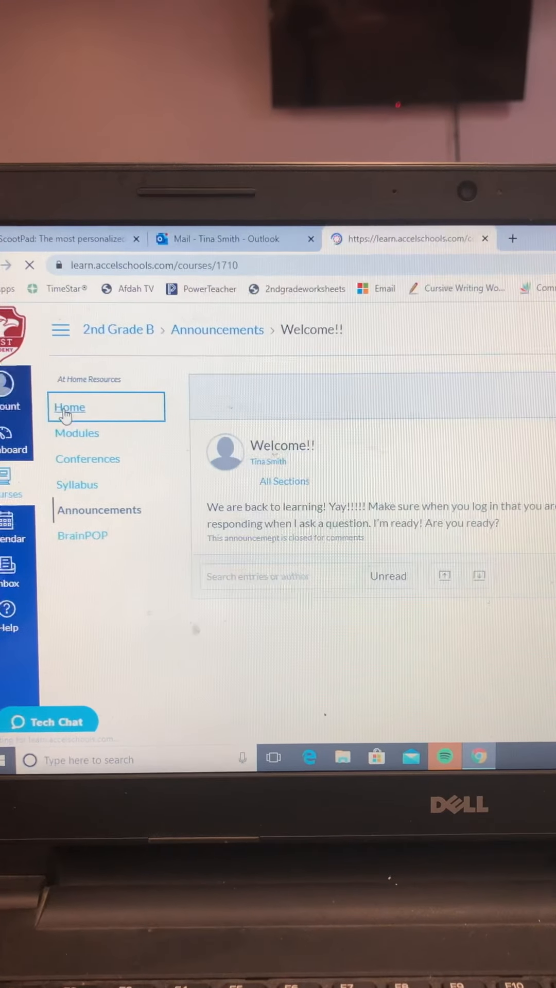
left_click(69, 407)
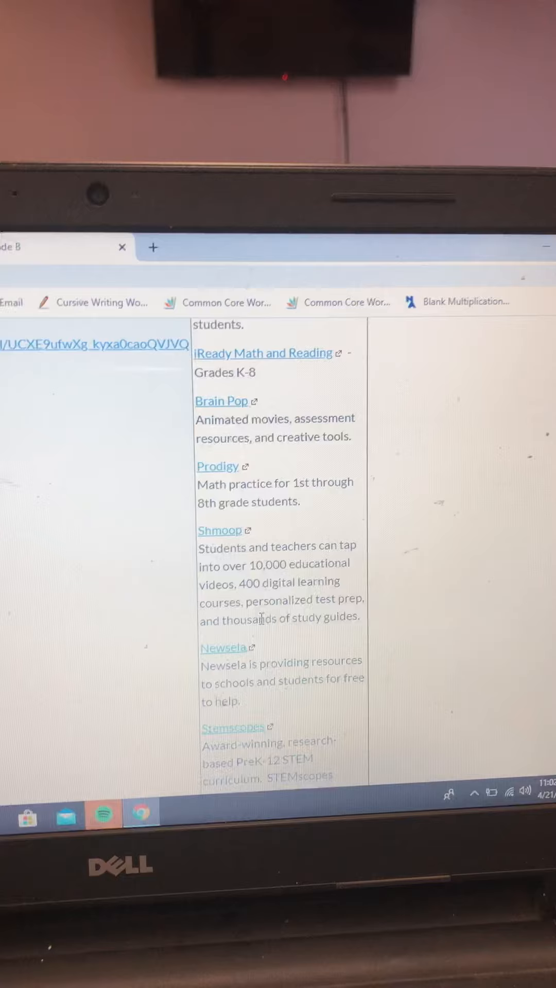
scroll("down", 3)
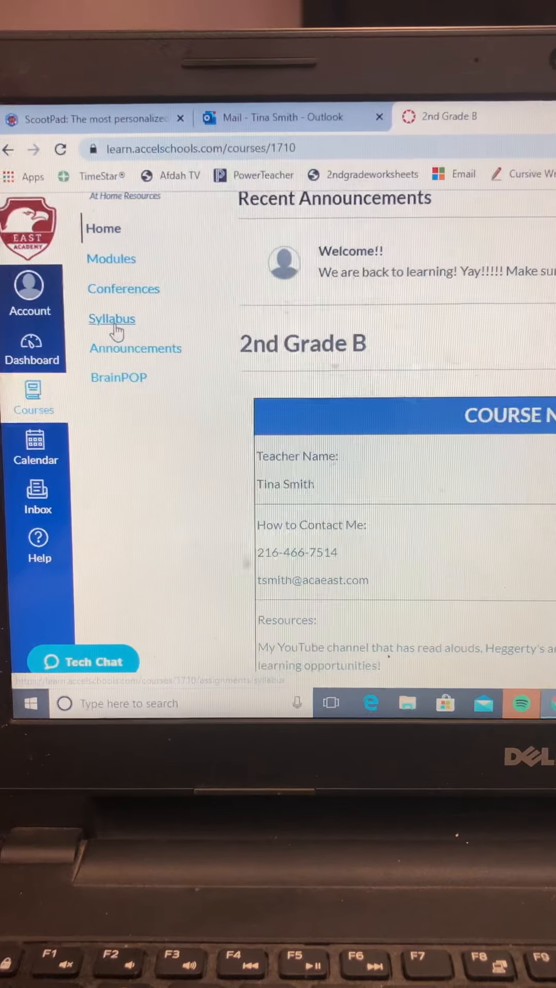
Step: Read the Syllabus's weekly focus and online resource links down to the Course Summary
left_click(112, 319)
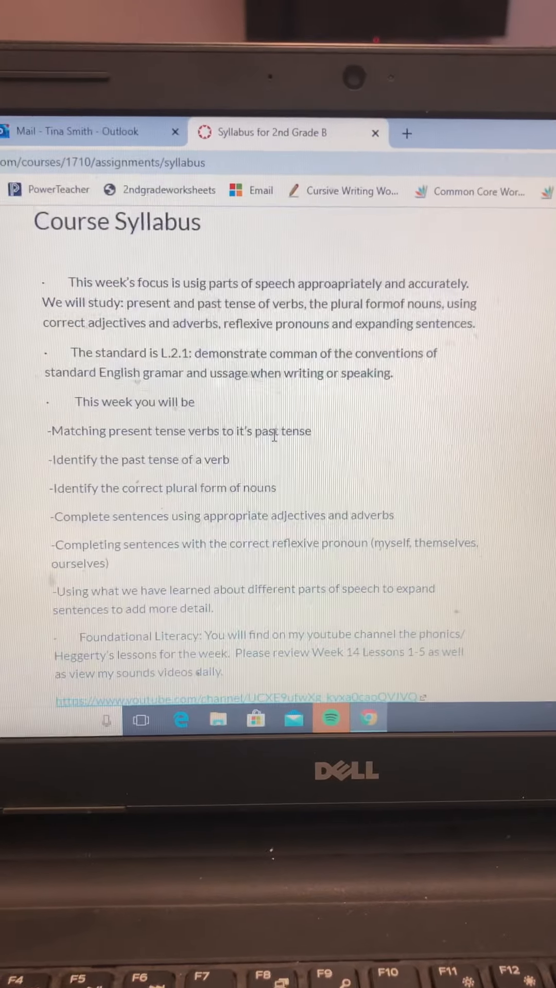
scroll("down", 3)
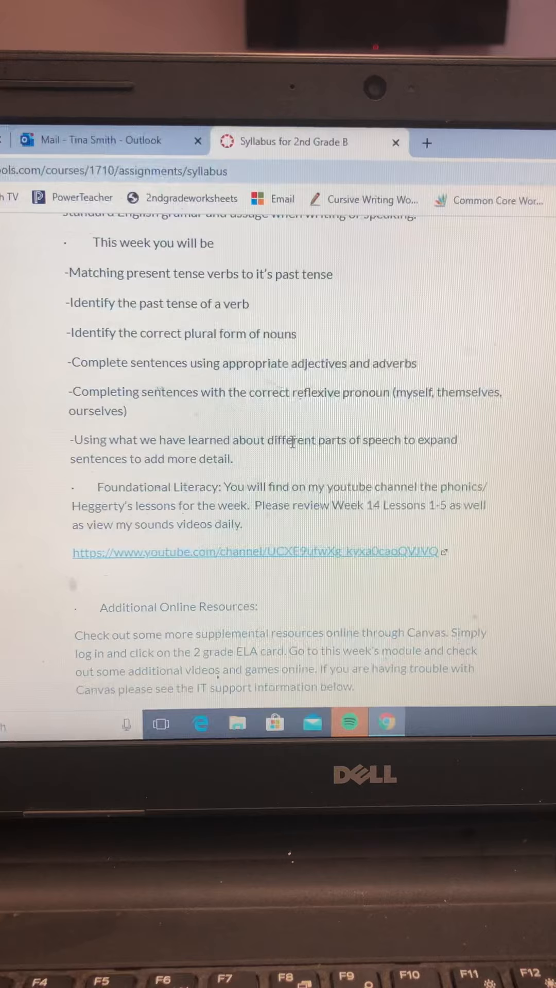
scroll("down", 3)
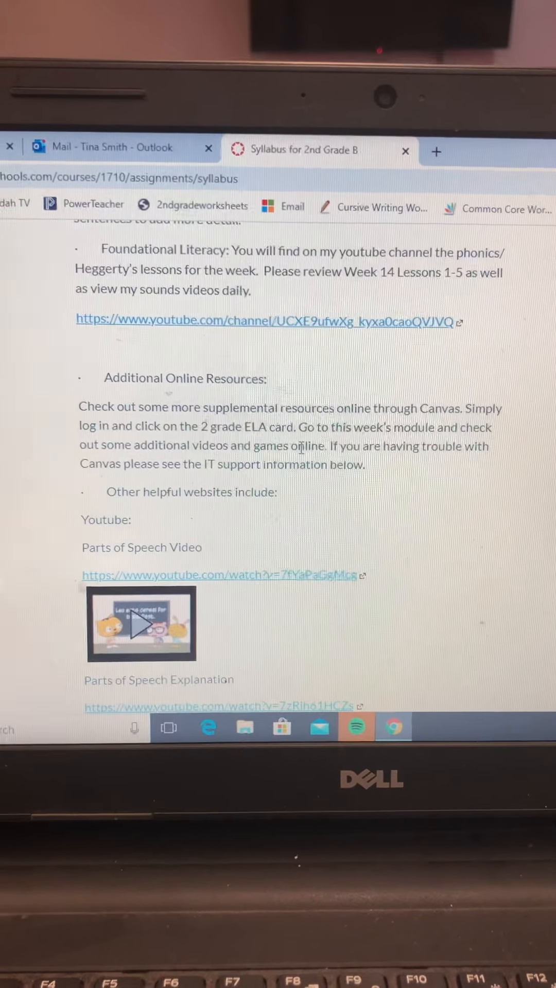
scroll("down", 3)
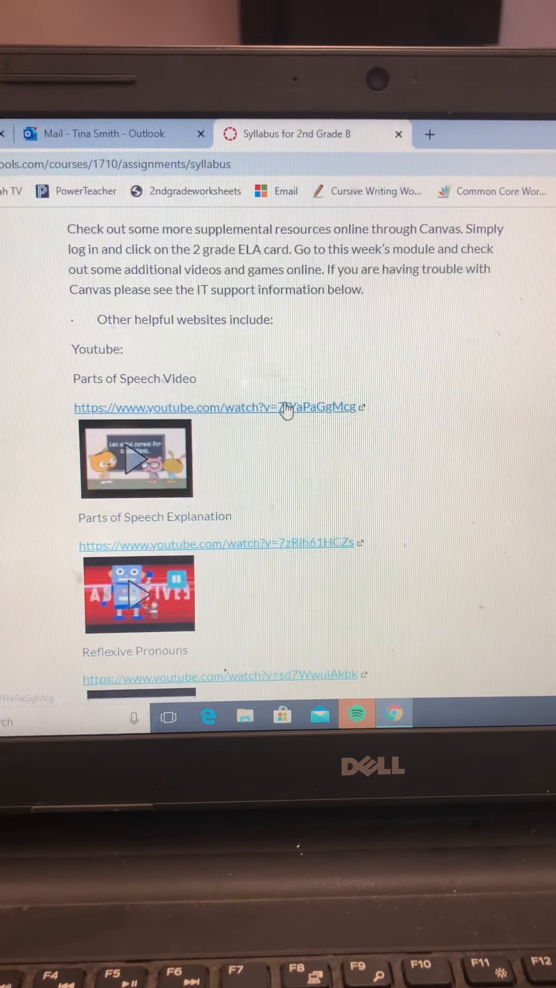
scroll("down", 3)
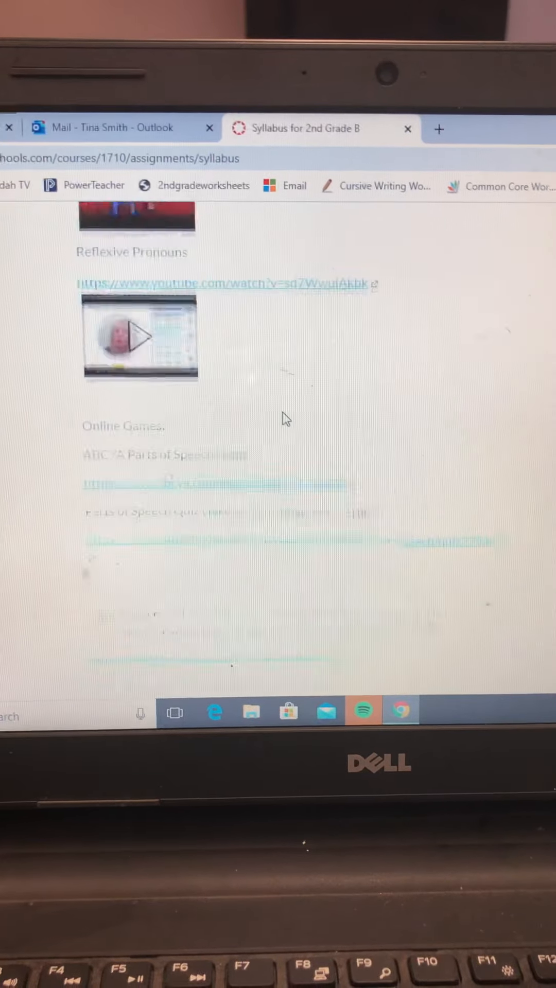
scroll("down", 3)
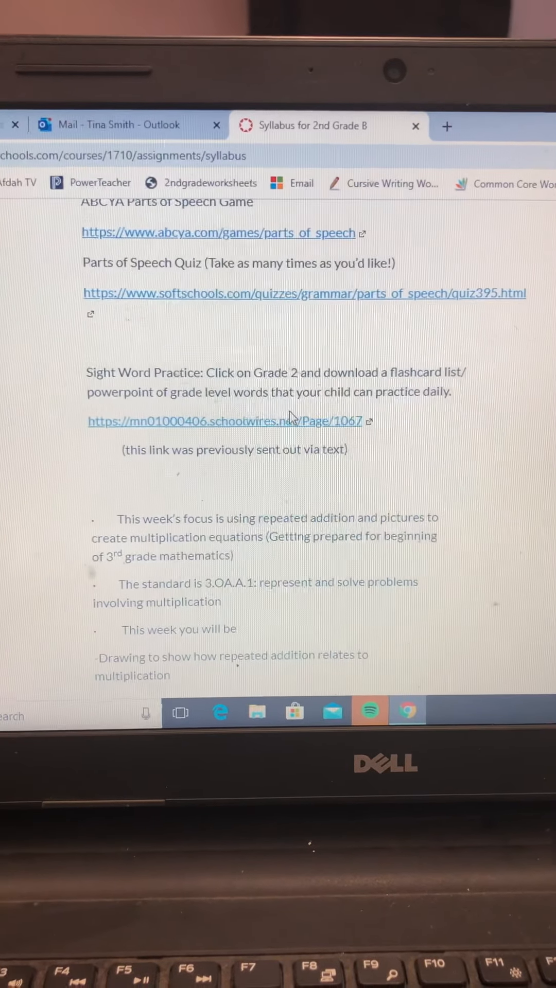
scroll("down", 3)
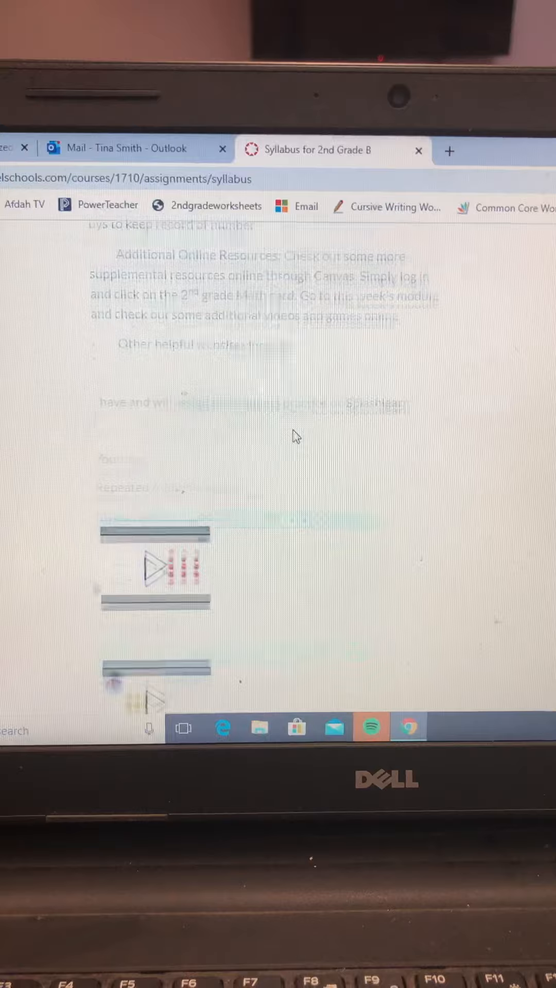
scroll("down", 3)
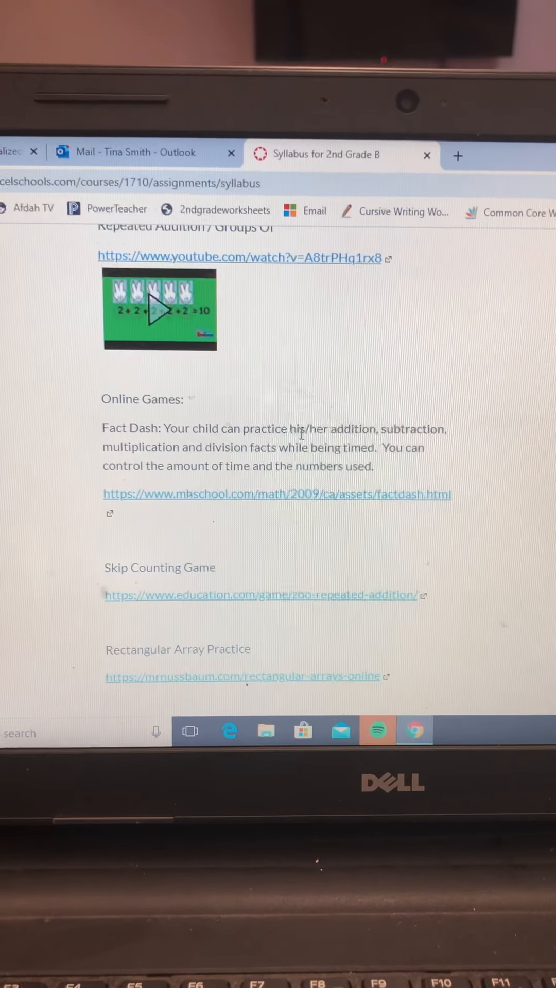
scroll("down", 3)
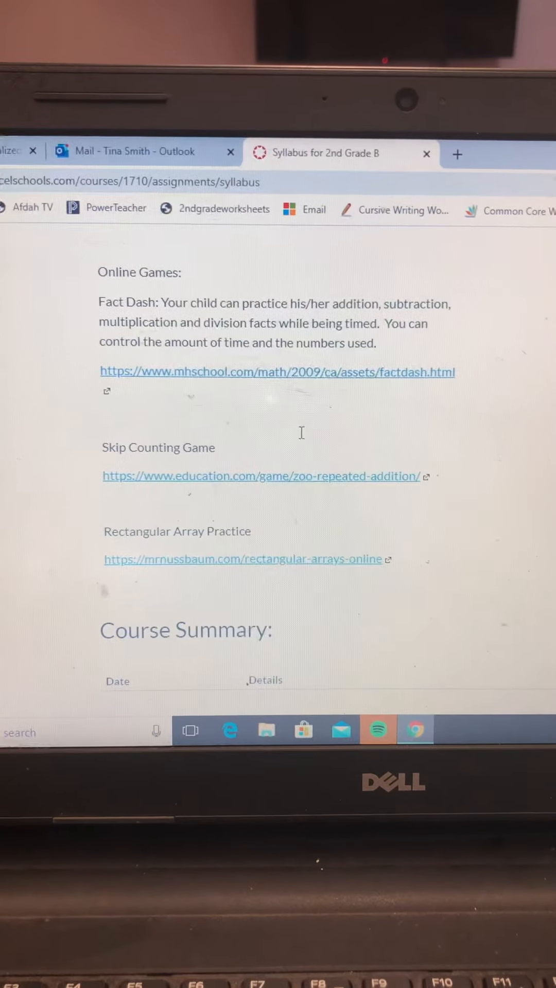
scroll("down", 3)
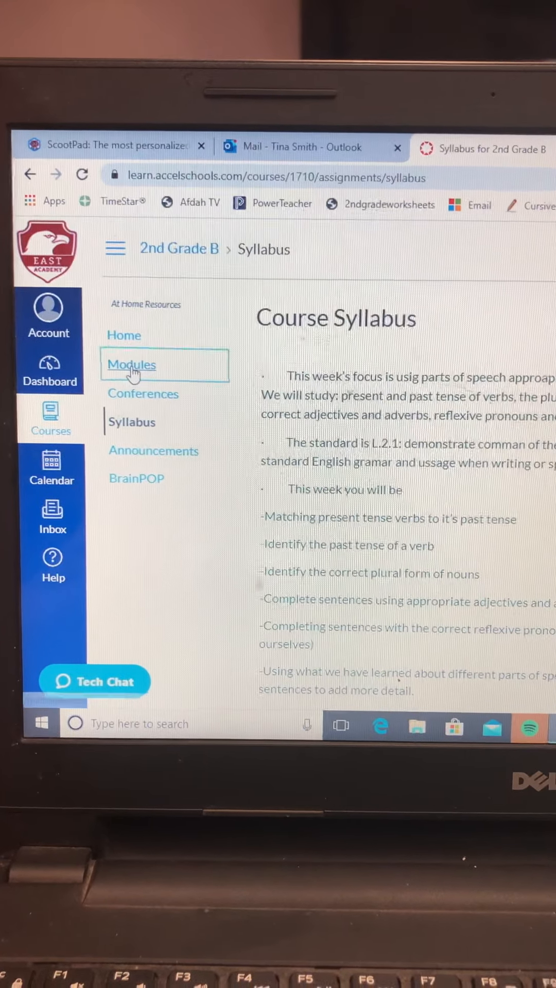
Step: Scroll the Modules list to Grade 2 Reading and open the Parts of Speech Video item
left_click(131, 366)
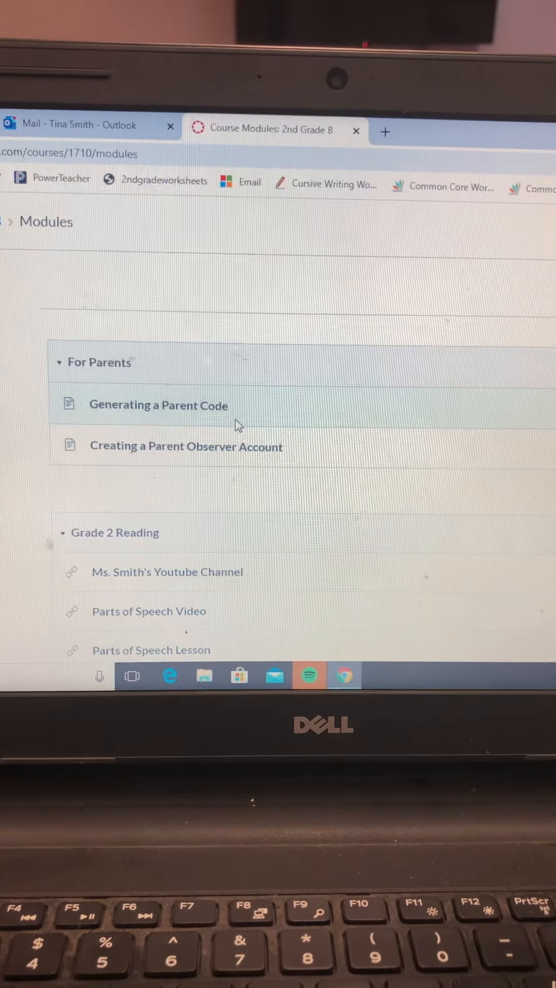
scroll("down", 3)
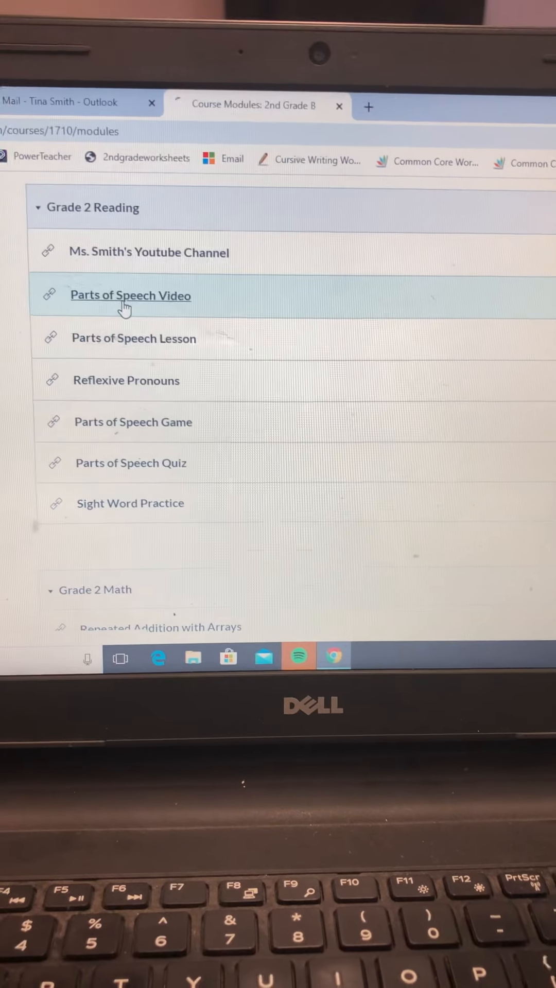
left_click(130, 295)
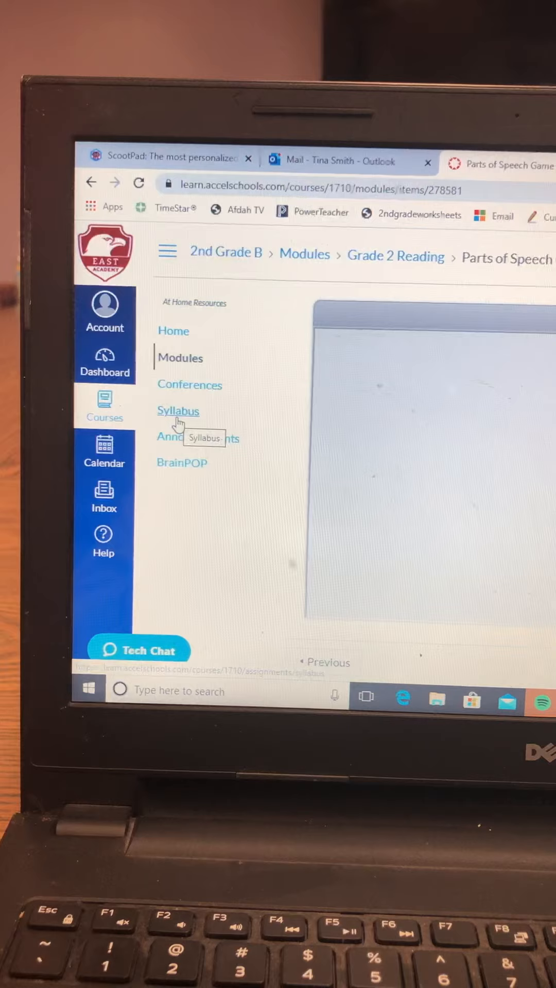
Step: Reopen the Course Syllabus and scroll through this week's parts-of-speech focus
left_click(177, 411)
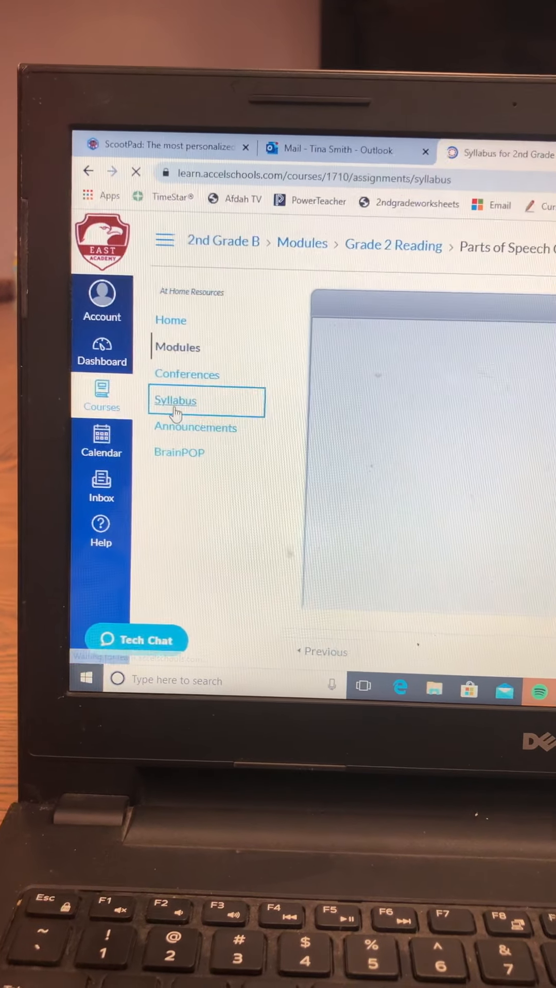
left_click(175, 400)
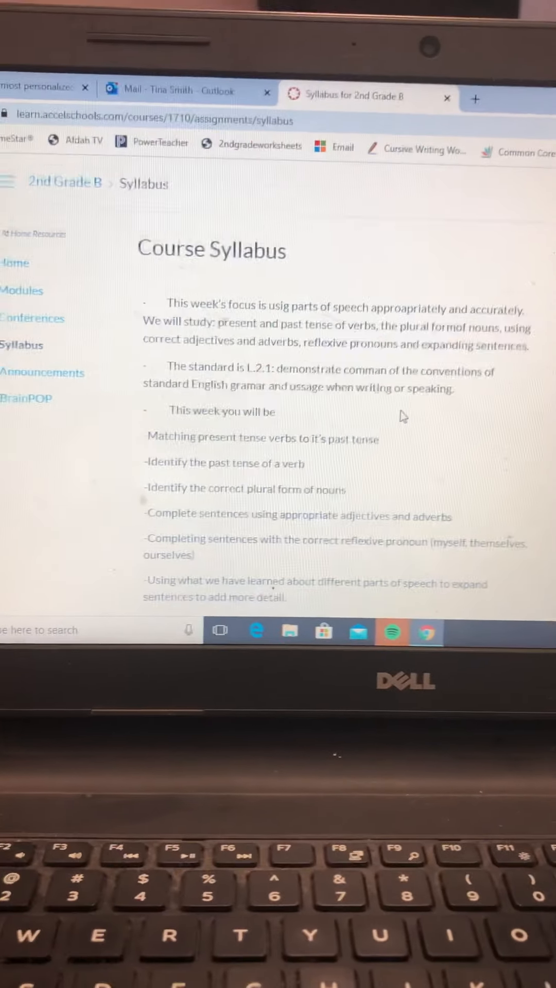
scroll("down", 3)
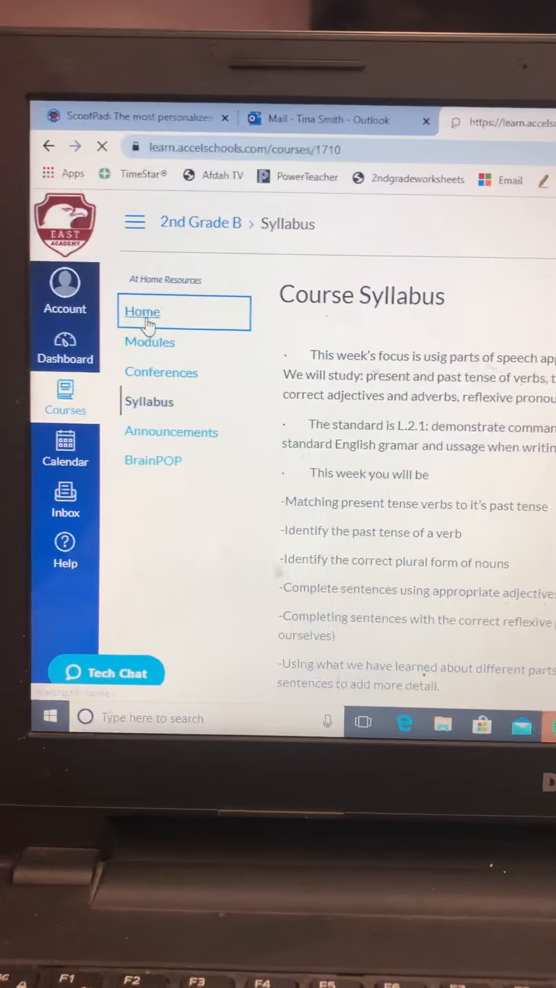
Step: Go to the 2nd Grade B home page showing Recent Announcements and teacher details
left_click(142, 312)
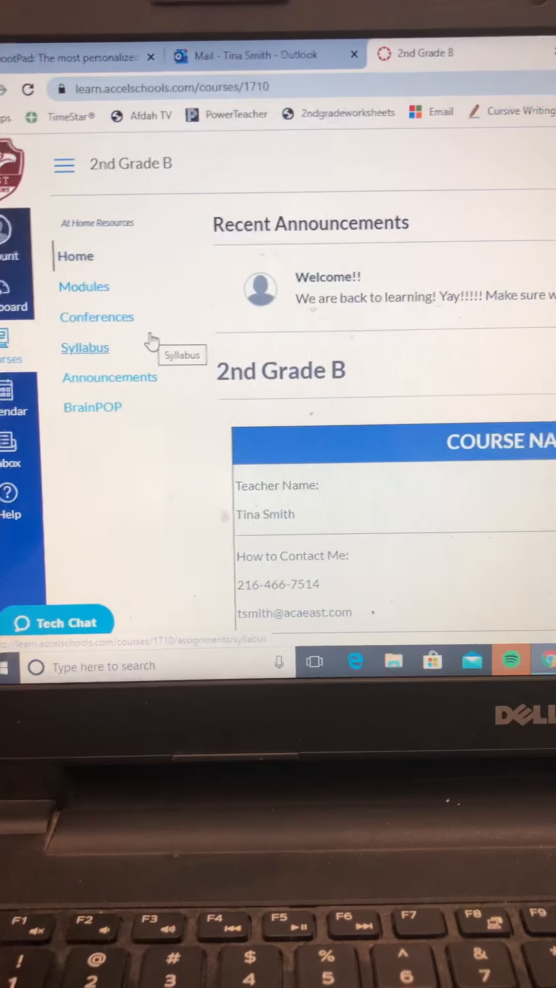
Step: Open Conferences and expand the concluded Monday, April 20th Session 1 to reveal its recording
left_click(96, 317)
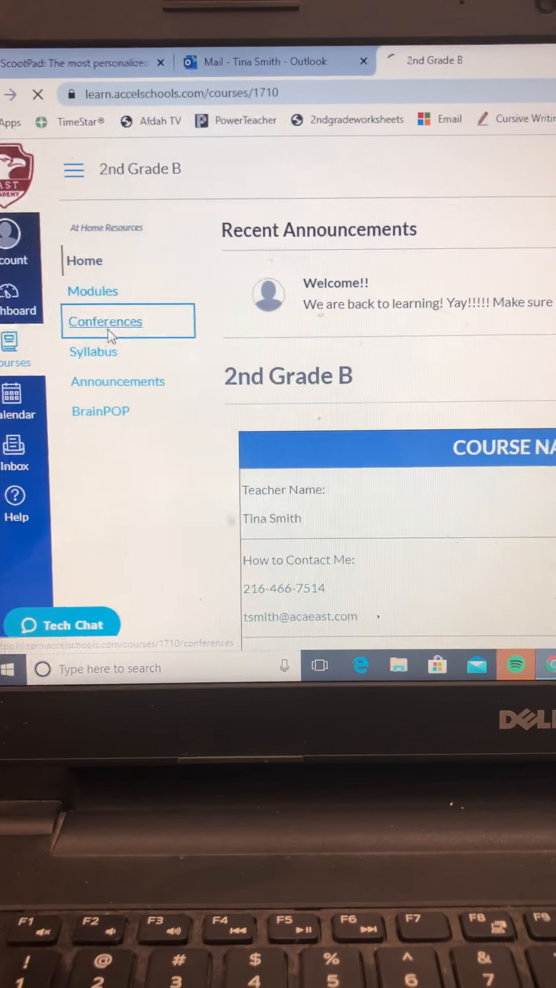
left_click(105, 321)
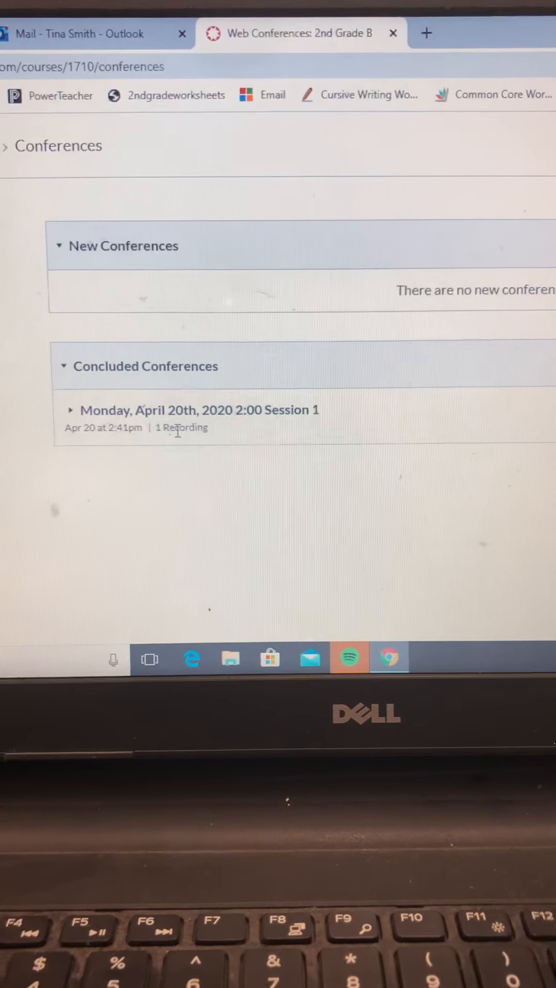
left_click(189, 410)
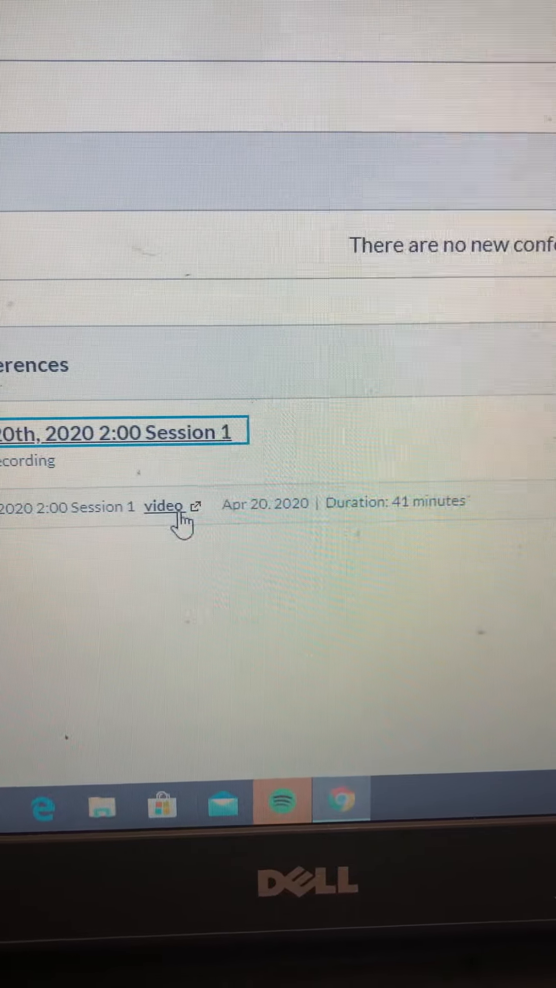
Step: Play the 41-minute April 20th Session 1 recording video in a new tab
left_click(164, 506)
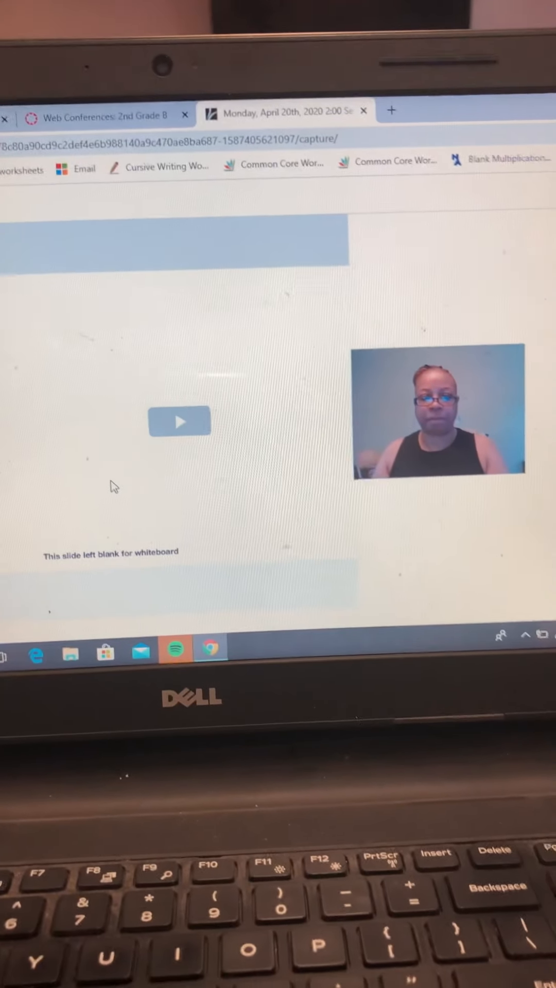
mouse_move(182, 447)
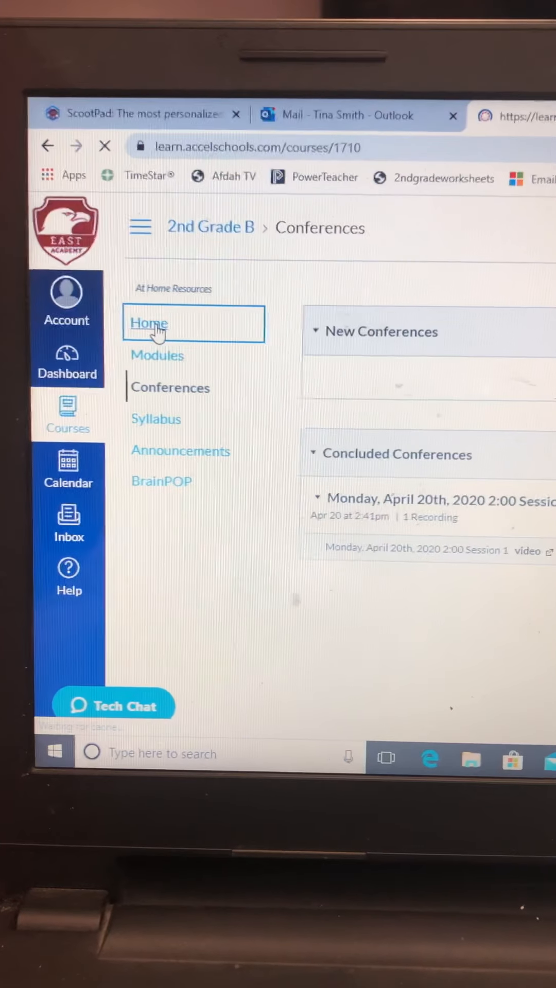
Step: Revisit Home, Modules, Conferences and Syllabus, ending on Announcements with the Welcome!! post
left_click(149, 323)
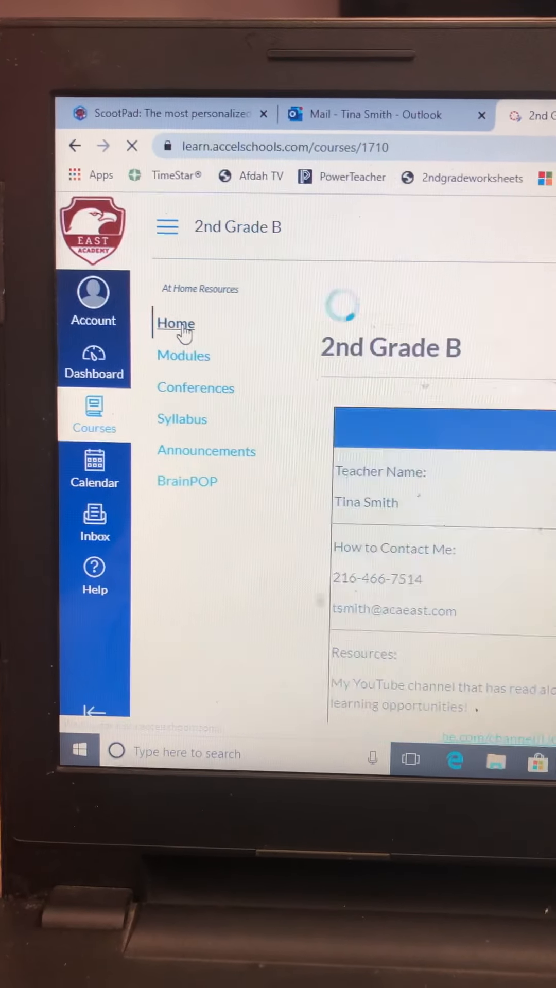
left_click(183, 356)
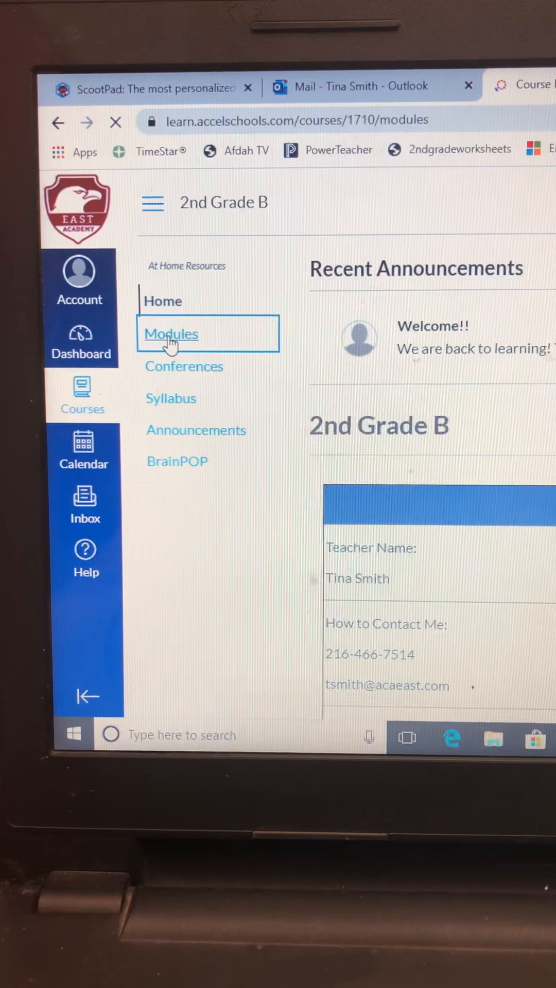
left_click(170, 334)
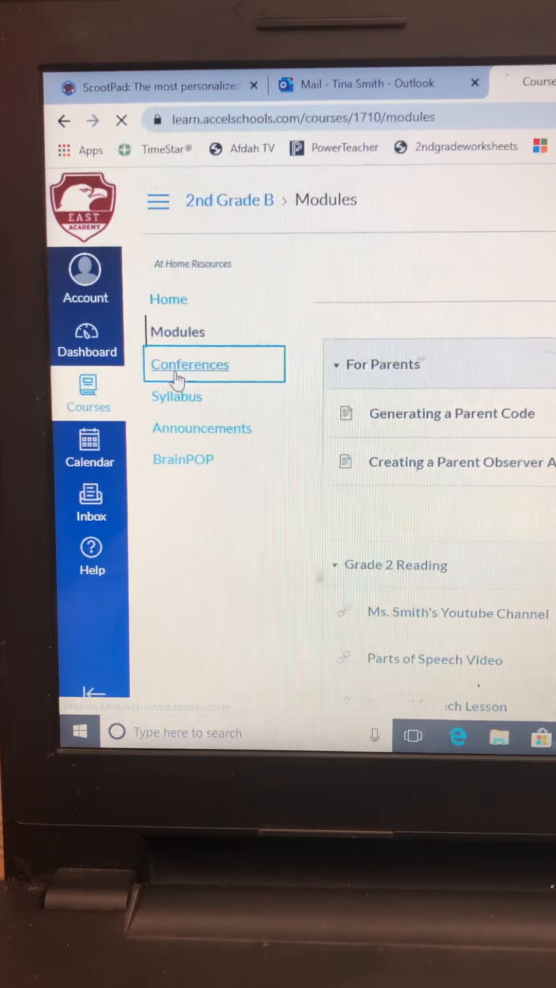
left_click(190, 365)
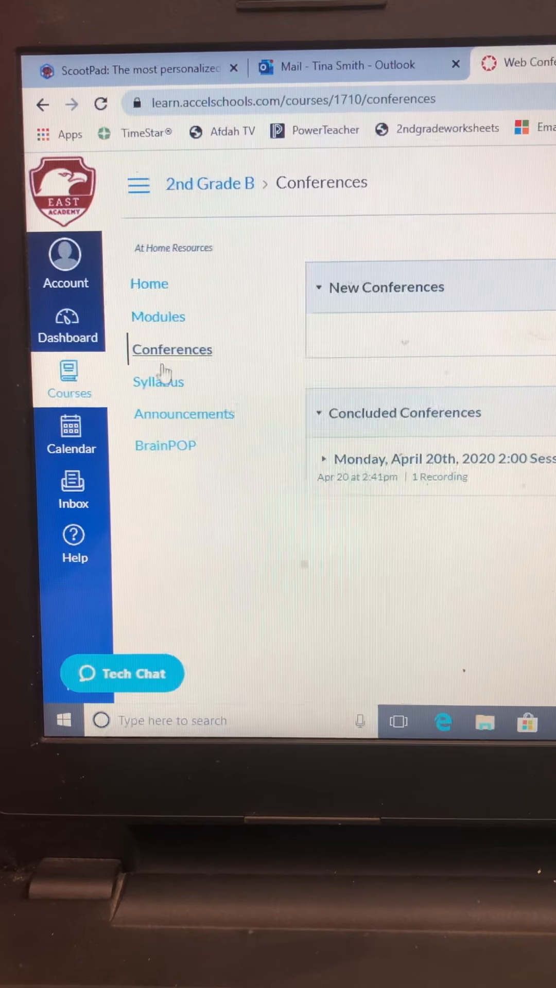
left_click(158, 382)
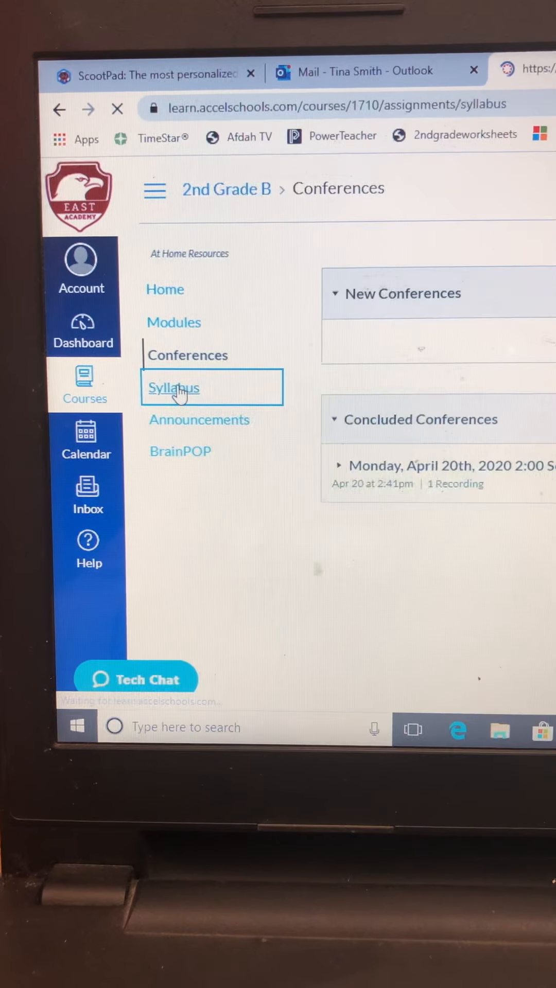
left_click(174, 388)
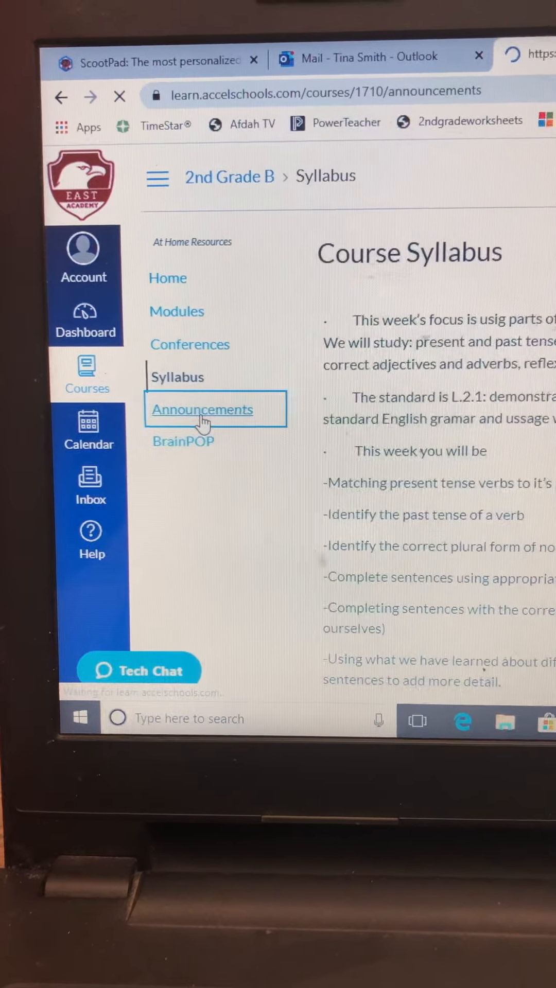
left_click(202, 410)
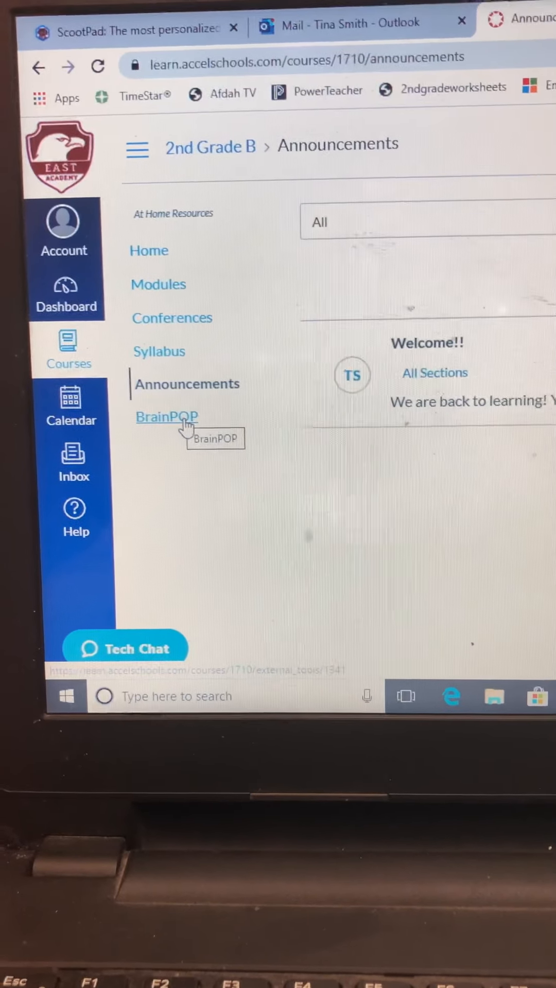
Step: Open BrainPOP from the course navigation and close the 'Enter code' popup
left_click(166, 417)
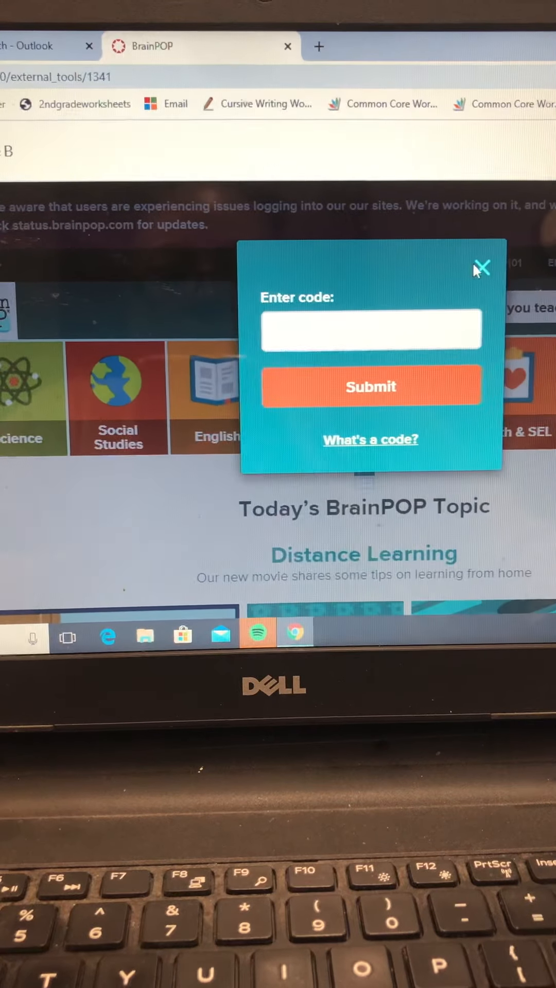
left_click(481, 266)
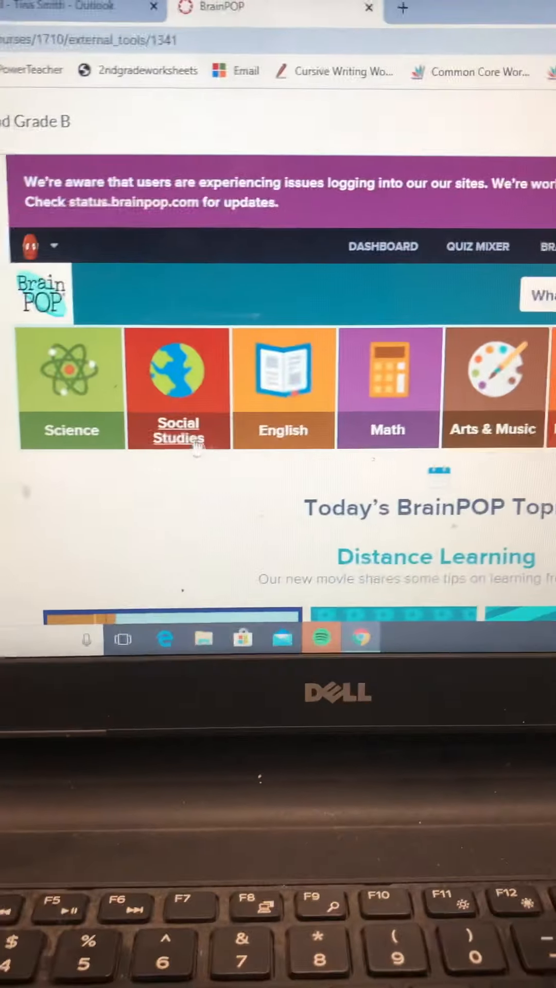
Step: Open Science, switch to Topics, scroll All Science Topics, and open a topic's movie page
left_click(177, 387)
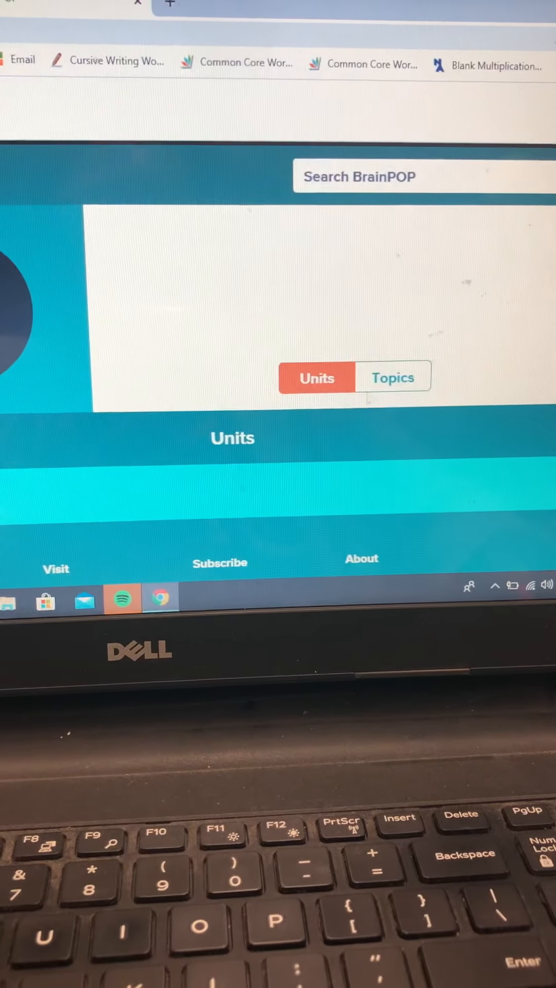
left_click(393, 377)
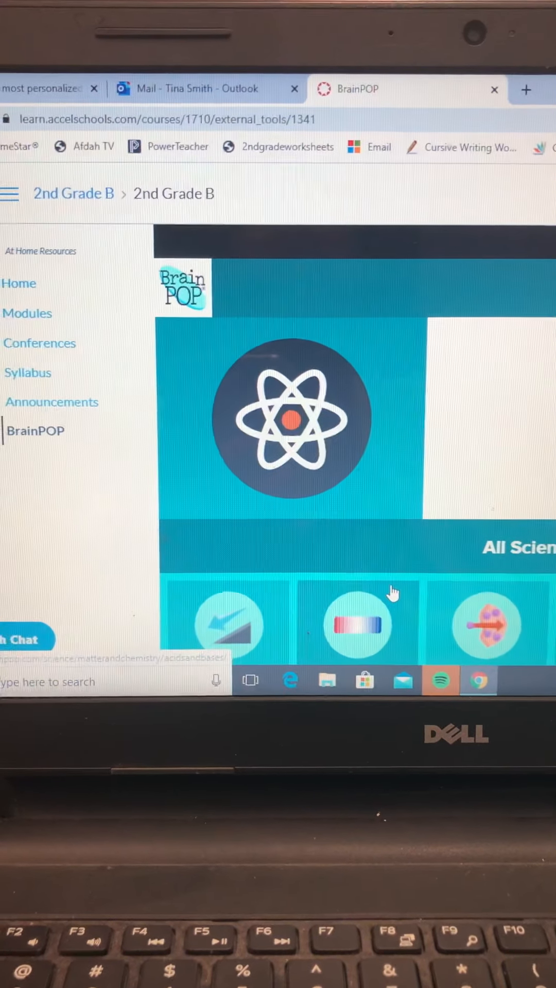
scroll("down", 3)
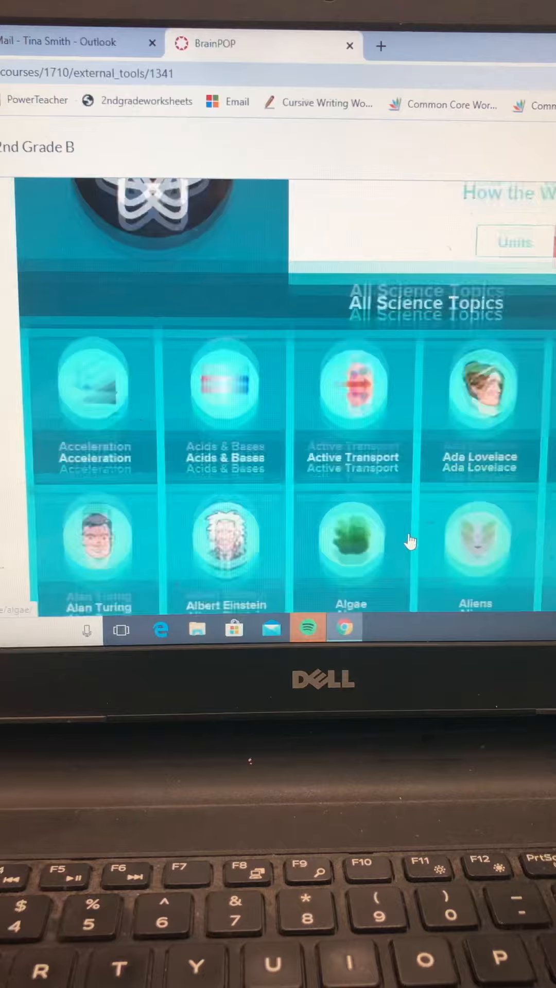
scroll("down", 3)
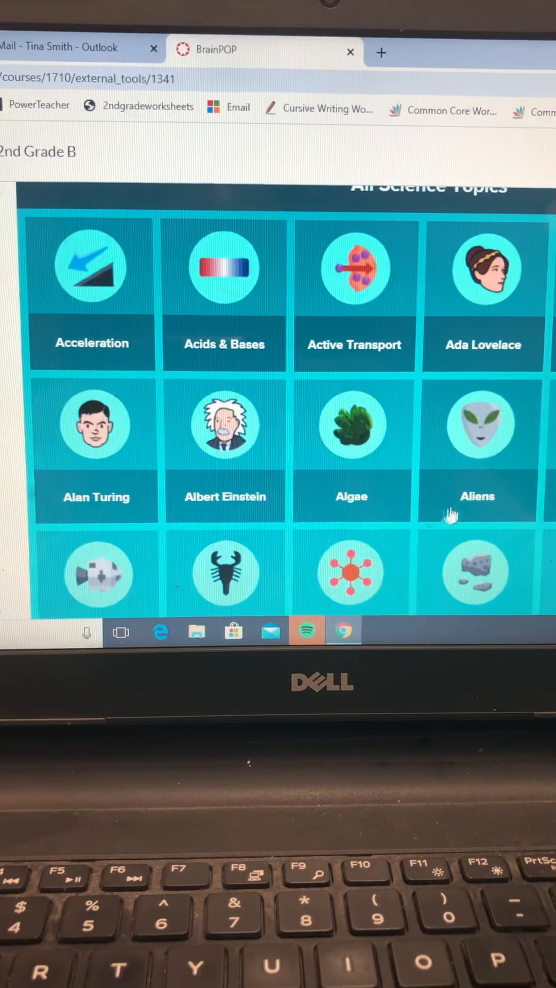
left_click(476, 424)
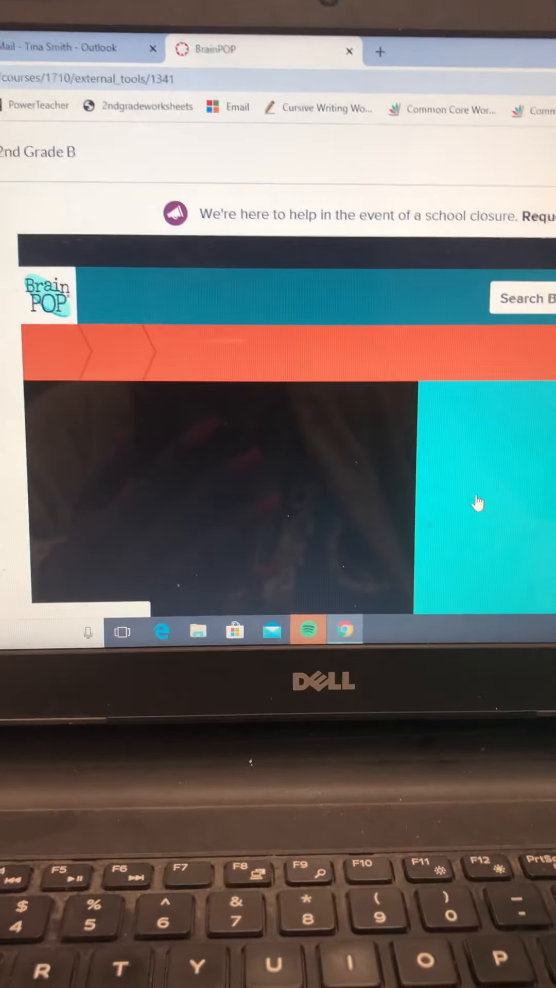